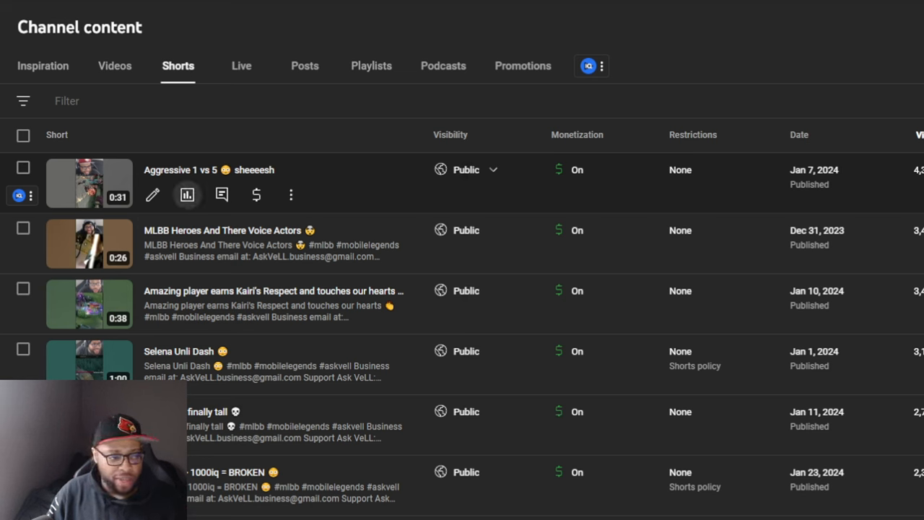
mouse_move(188, 195)
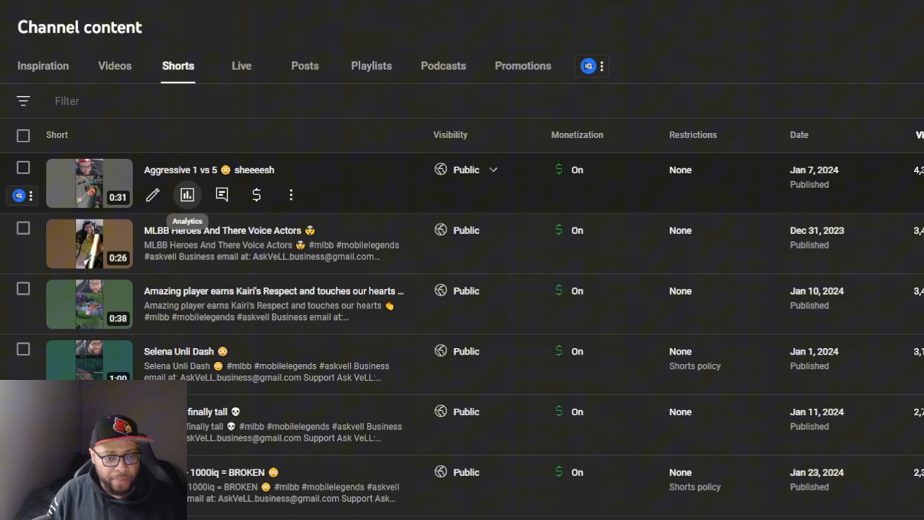
- View the Aggressive 1 vs 5 Short's analytics showing 4.3M views and +13.2K subscribers
click(188, 195)
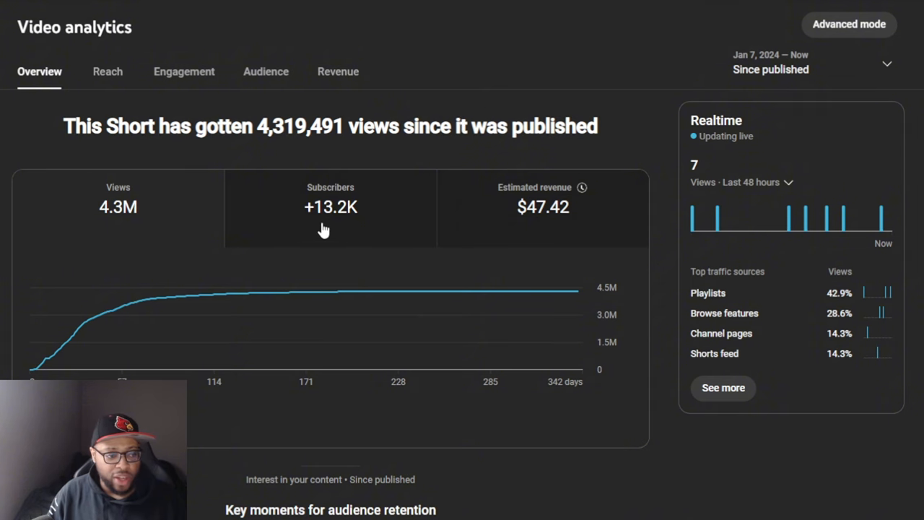
mouse_move(452, 35)
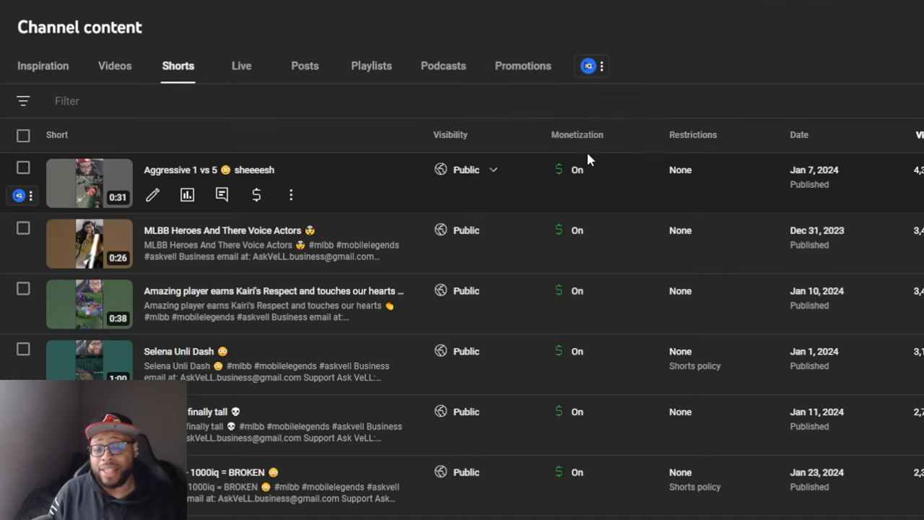
mouse_move(706, 69)
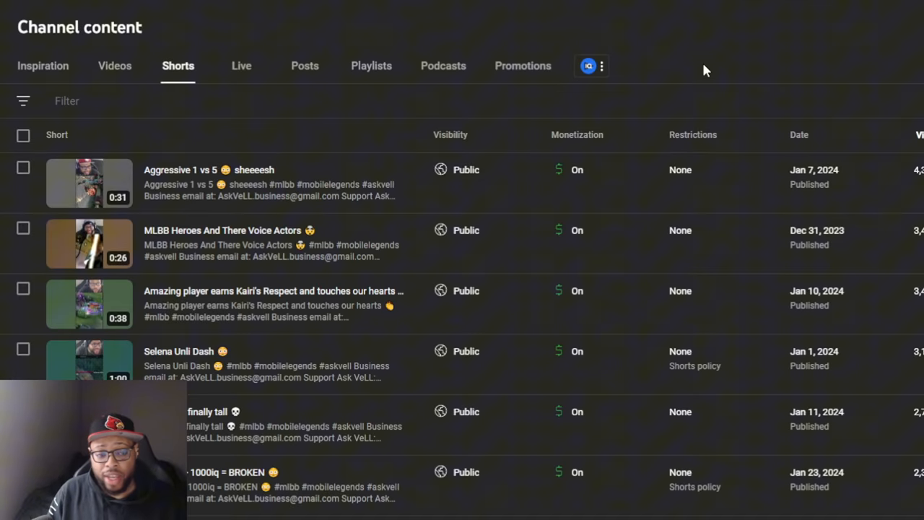
mouse_move(187, 256)
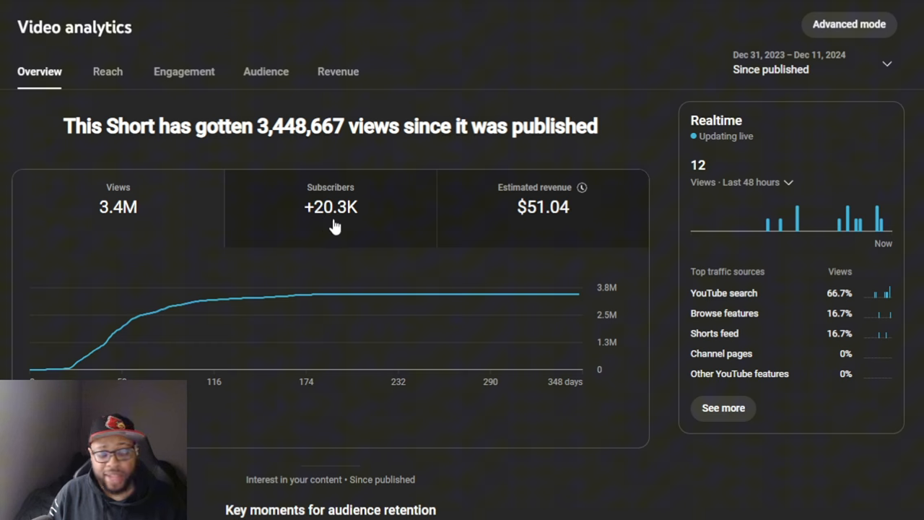
mouse_move(338, 219)
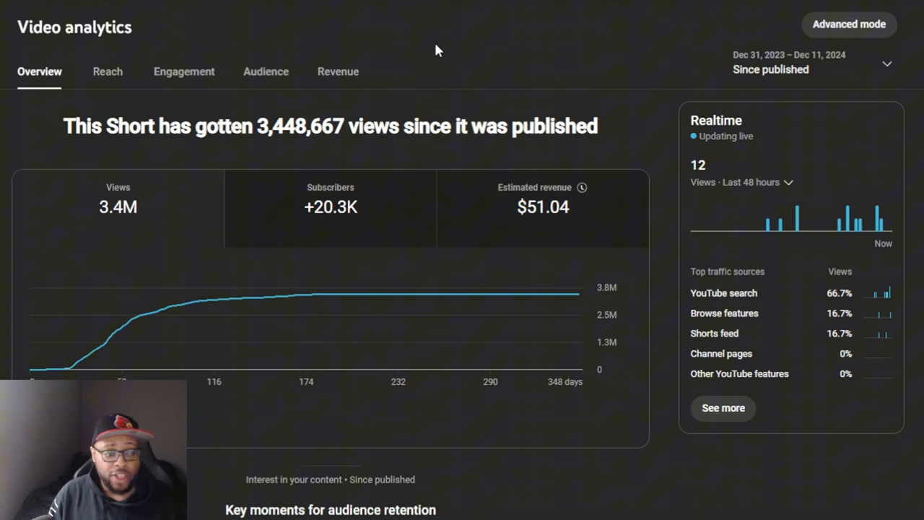
mouse_move(419, 87)
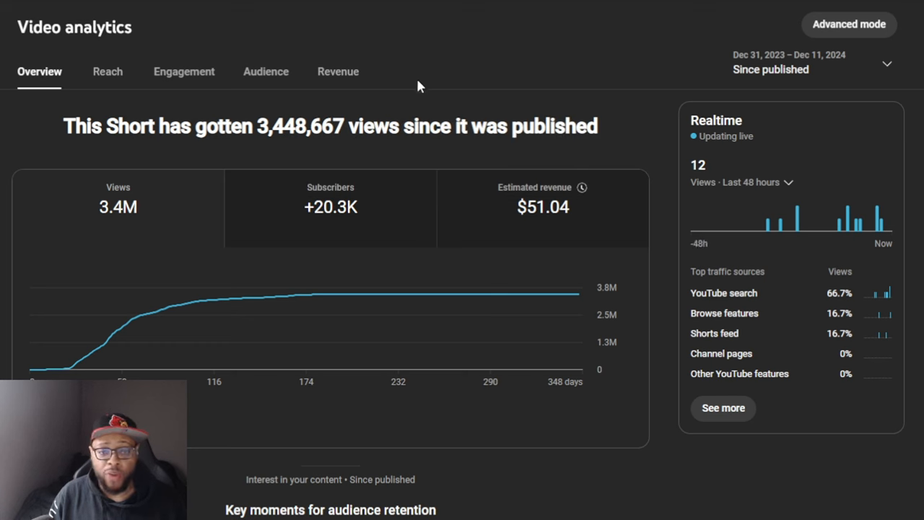
mouse_move(64, 153)
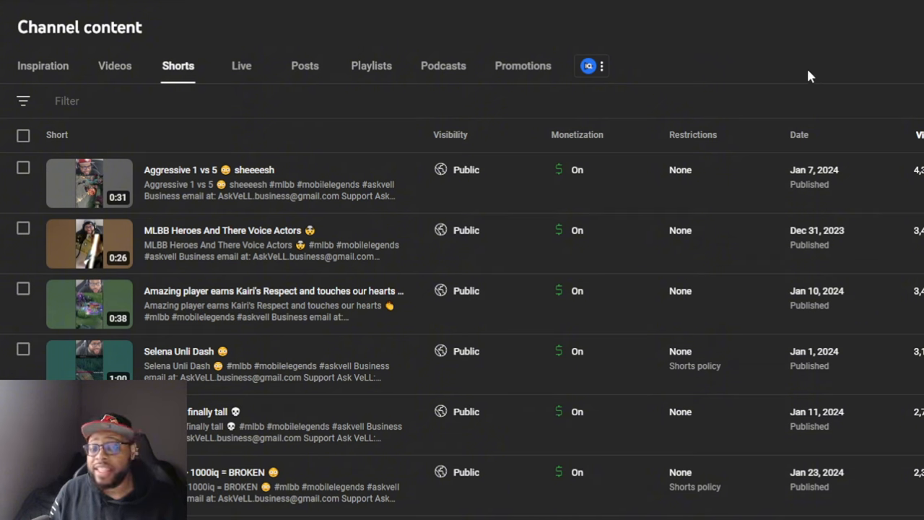
mouse_move(801, 75)
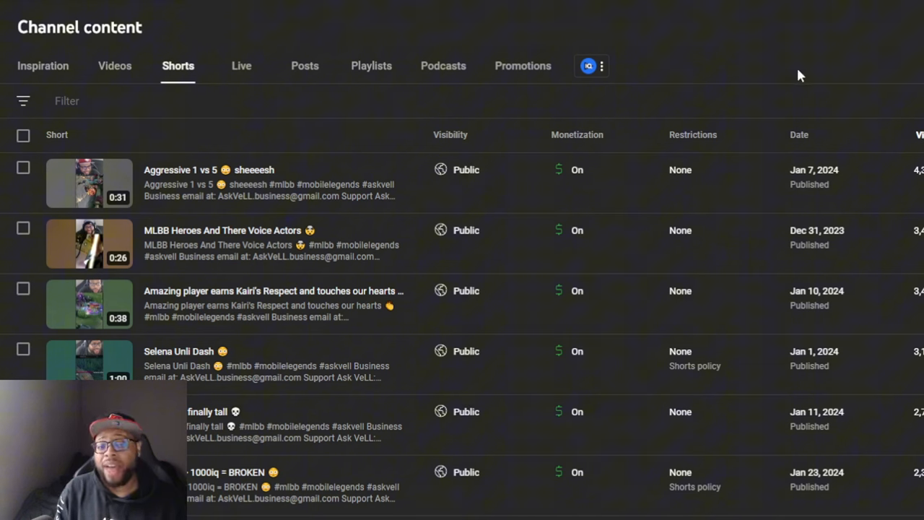